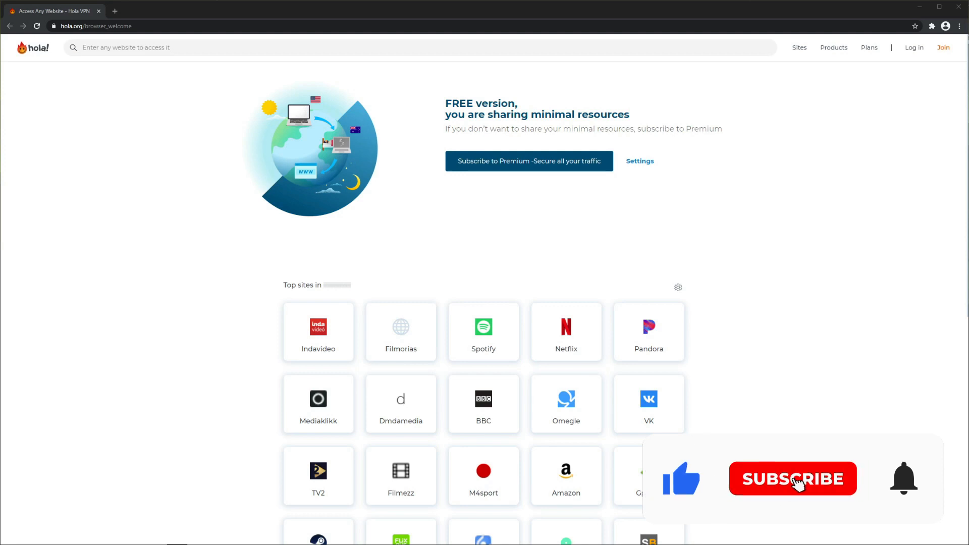
Step: Load Pandora's sign-in page through Hola VPN from the Top sites tile
{"action": "left_click", "coordinate": [793, 479]}
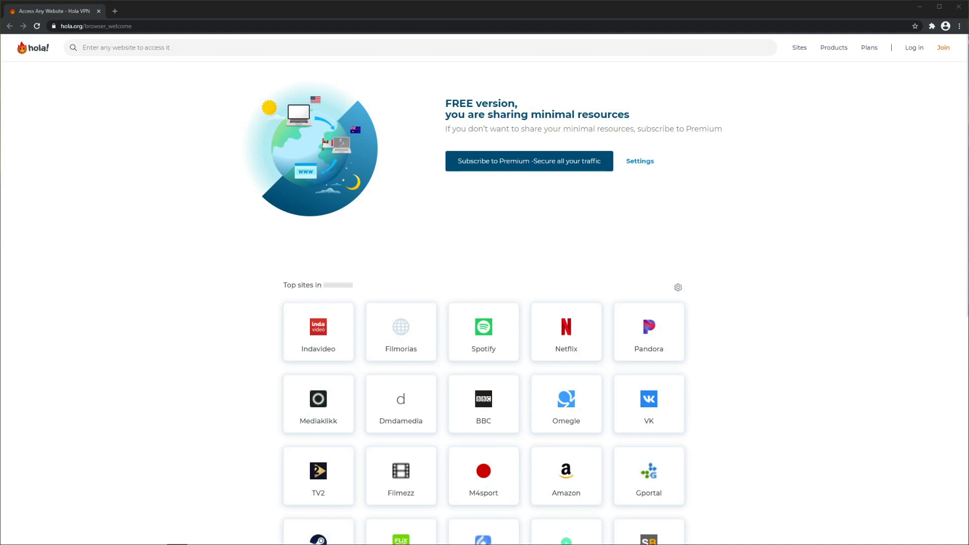
{"action": "left_click", "coordinate": [649, 331]}
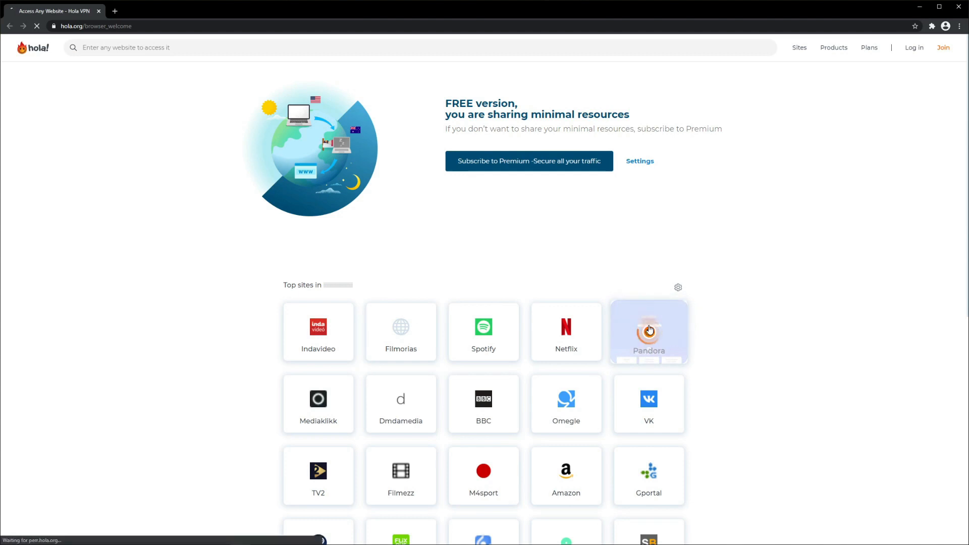
{"action": "left_click", "coordinate": [648, 332]}
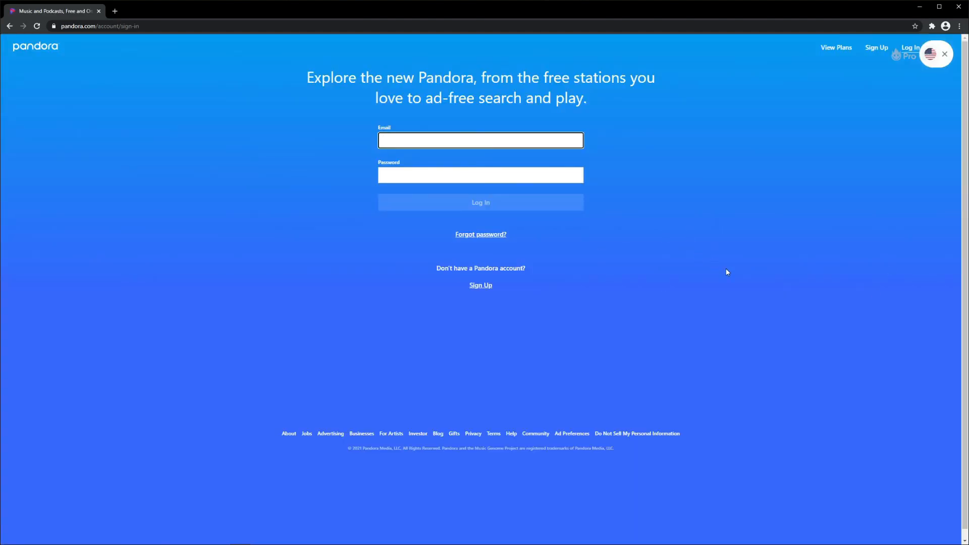
{"action": "mouse_move", "coordinate": [960, 48]}
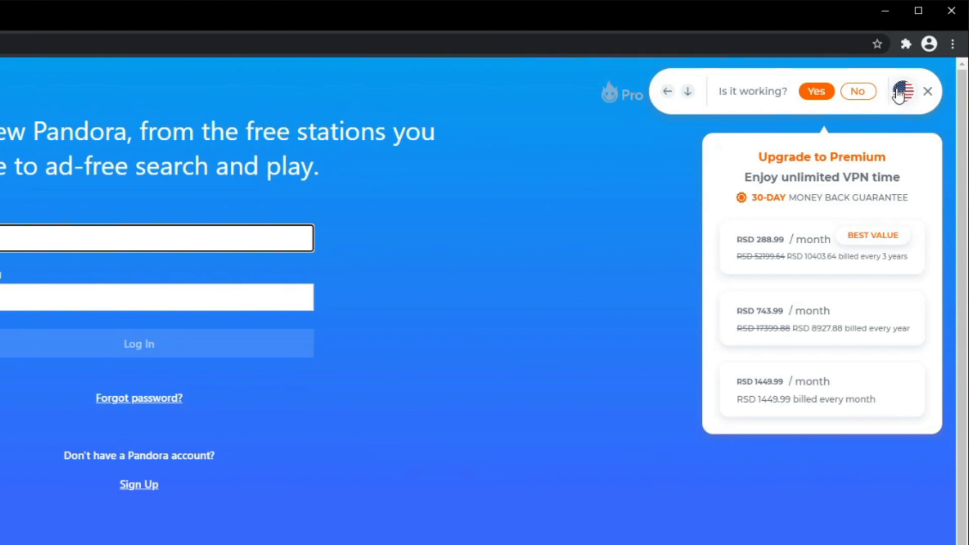
Step: Pick a different country from Hola's Virtual location list for Pandora
{"action": "left_click", "coordinate": [904, 91]}
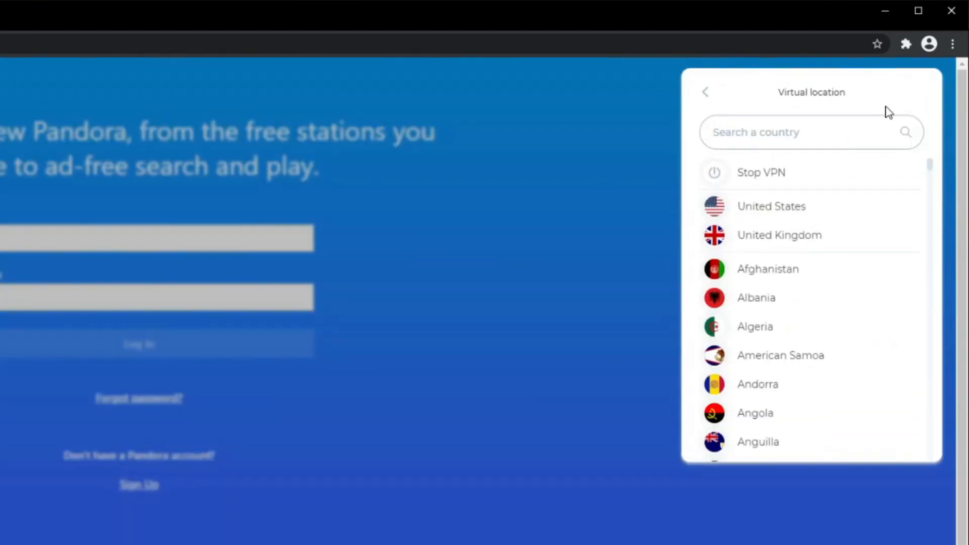
{"action": "scroll", "scroll_direction": "down", "scroll_amount": 3}
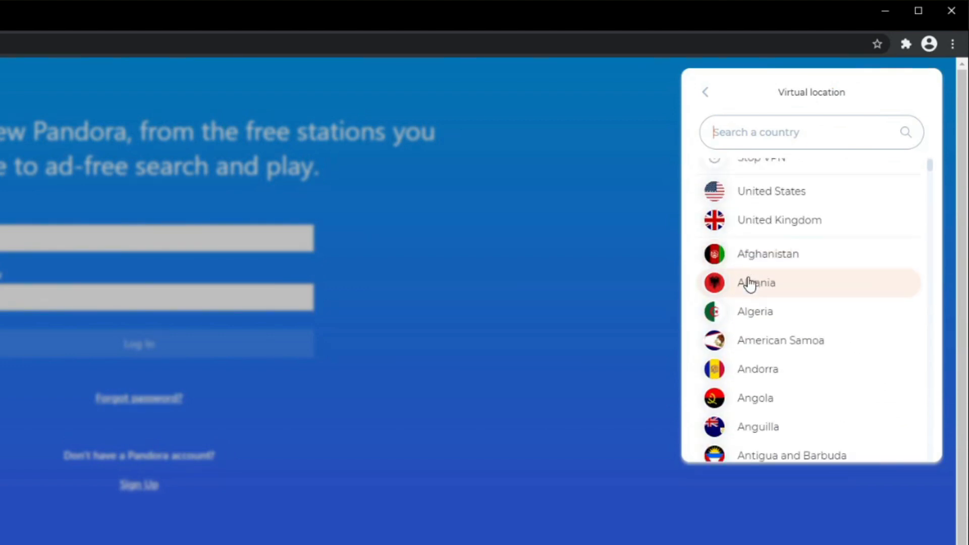
{"action": "left_click", "coordinate": [755, 283]}
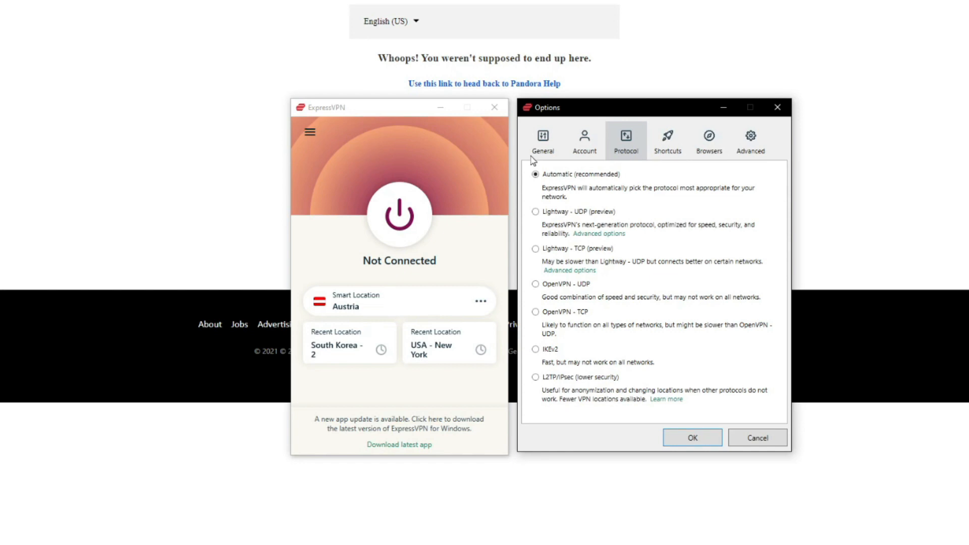
Step: Show ExpressVPN's General options with network lock and split tunneling settings
{"action": "left_click", "coordinate": [542, 137]}
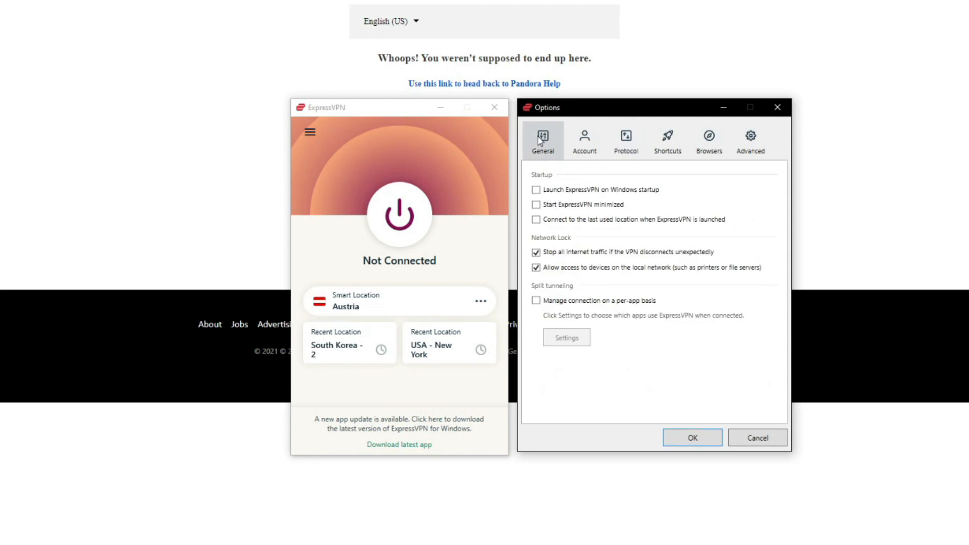